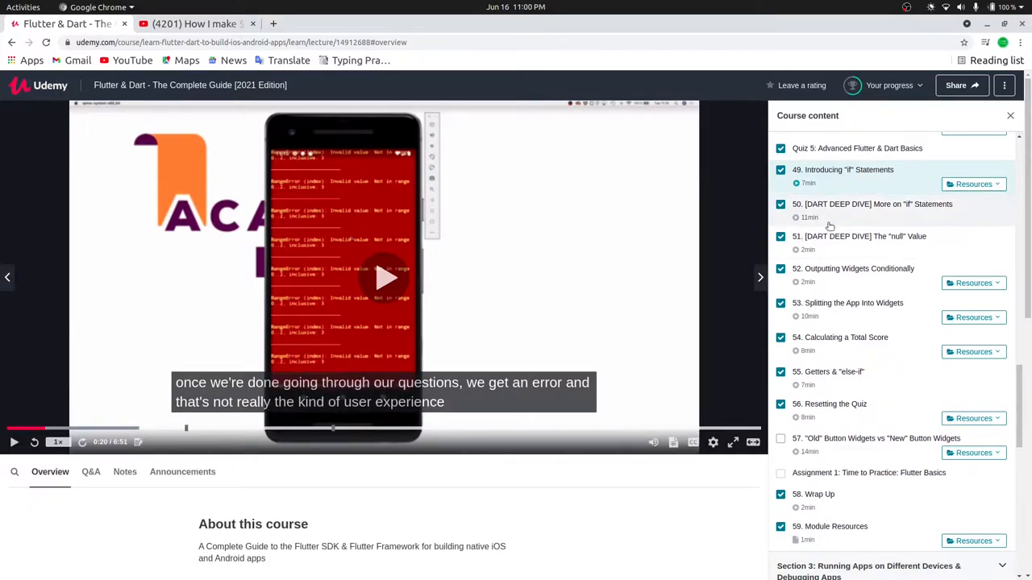
- Scroll the course content sidebar up to Section 1 and Section 2 Flutter Basics lessons
scroll(down, 3)
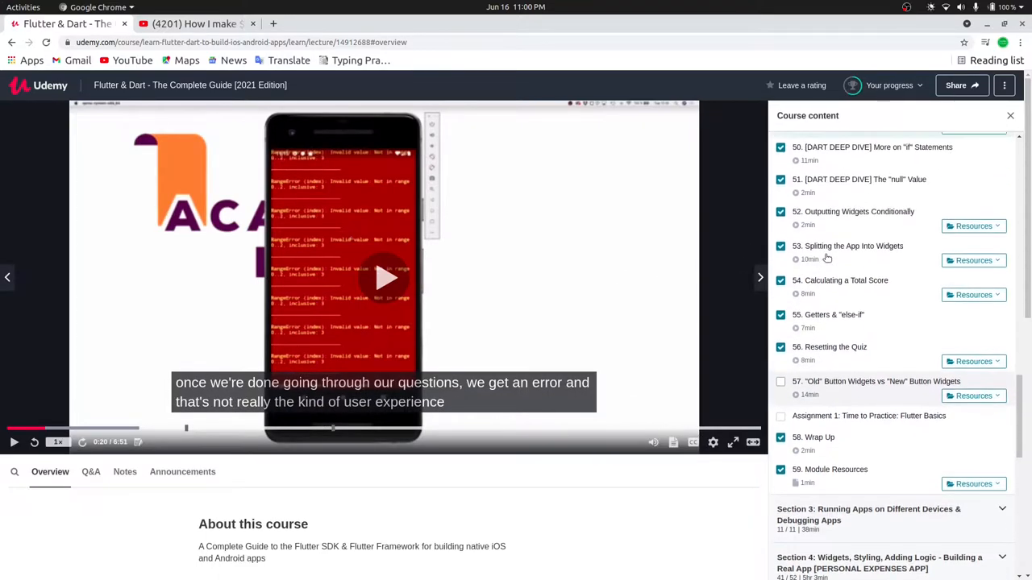
scroll(up, 3)
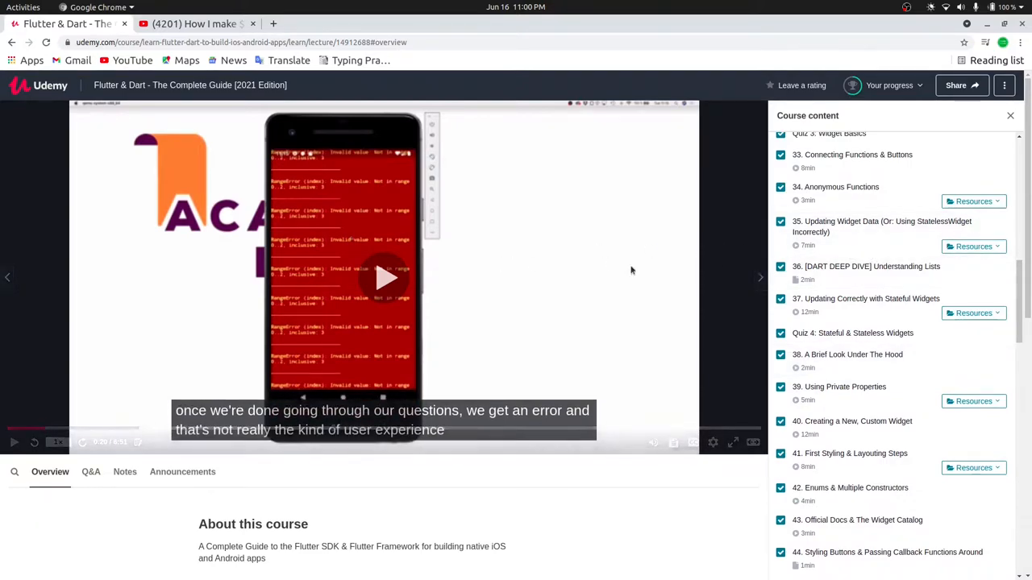
scroll(up, 3)
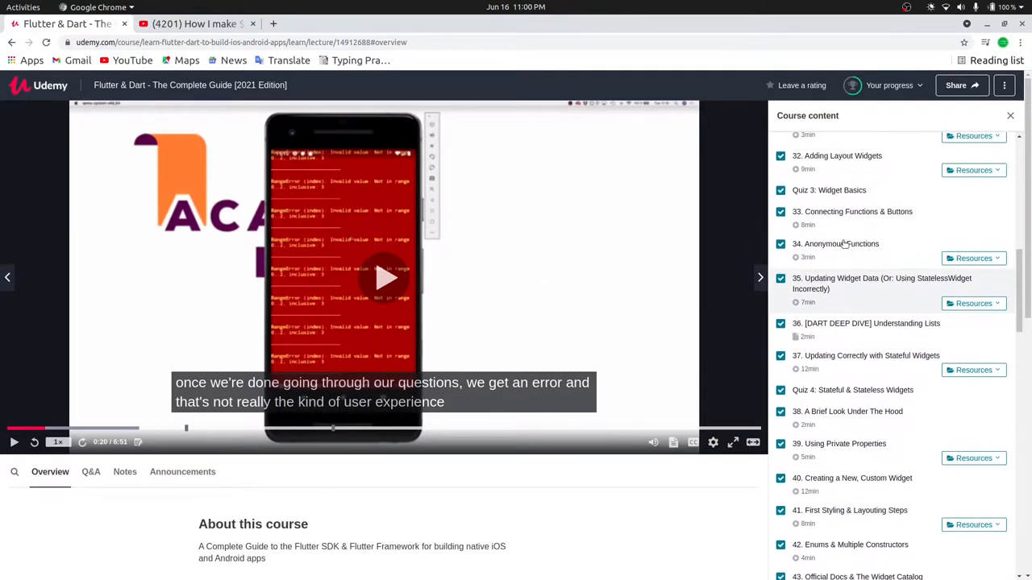
scroll(up, 3)
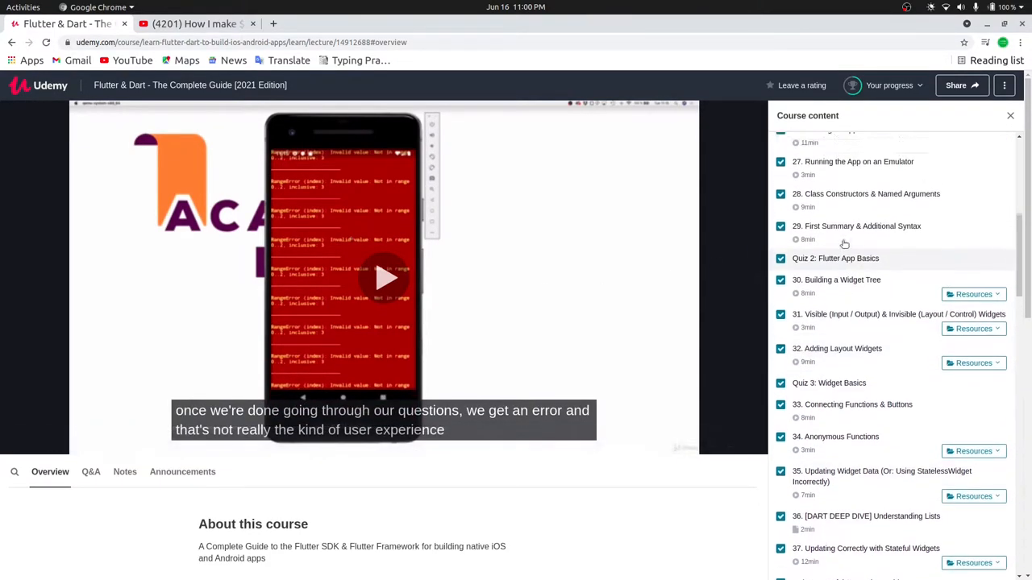
scroll(up, 3)
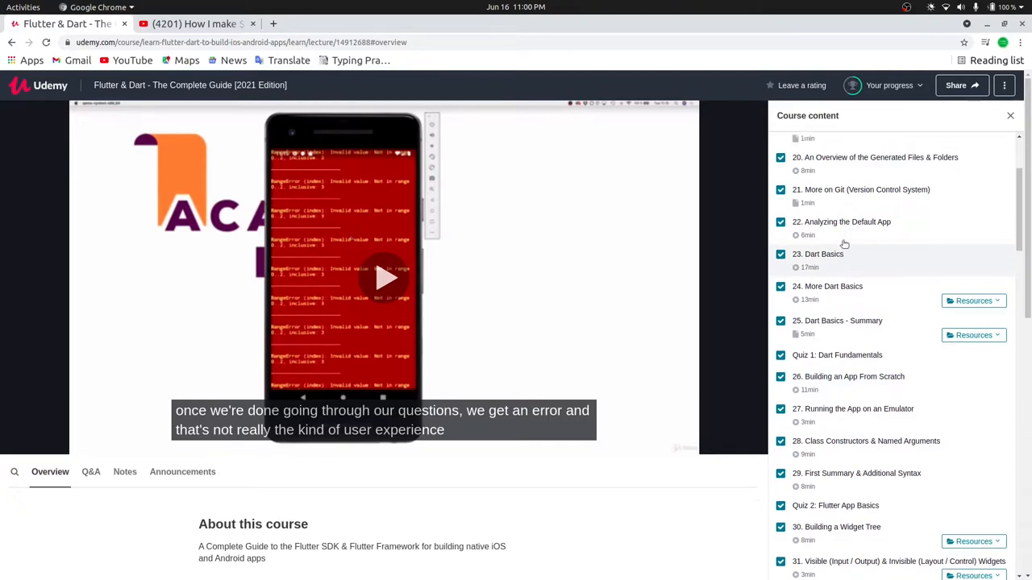
scroll(up, 3)
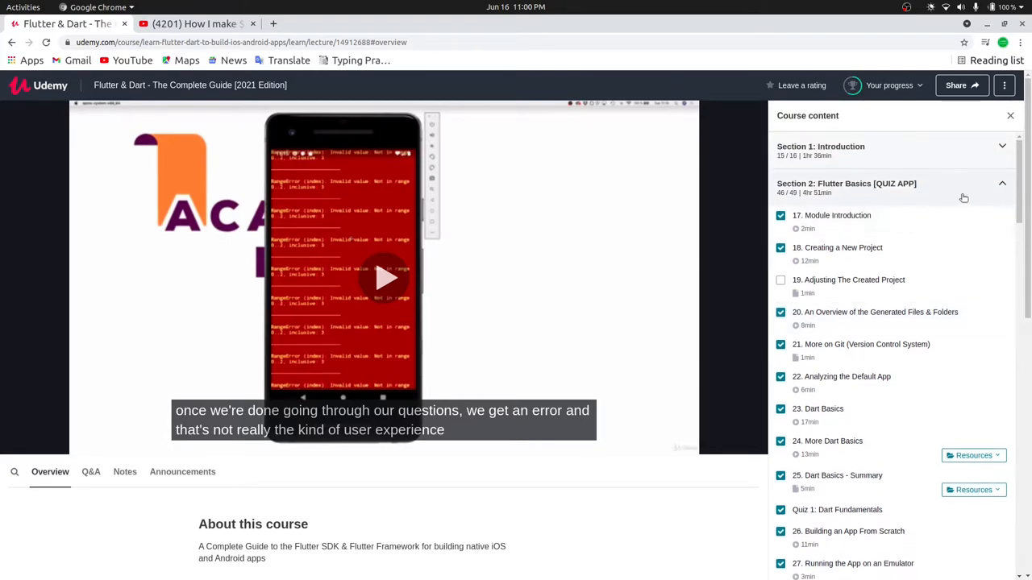
mouse_move(1005, 187)
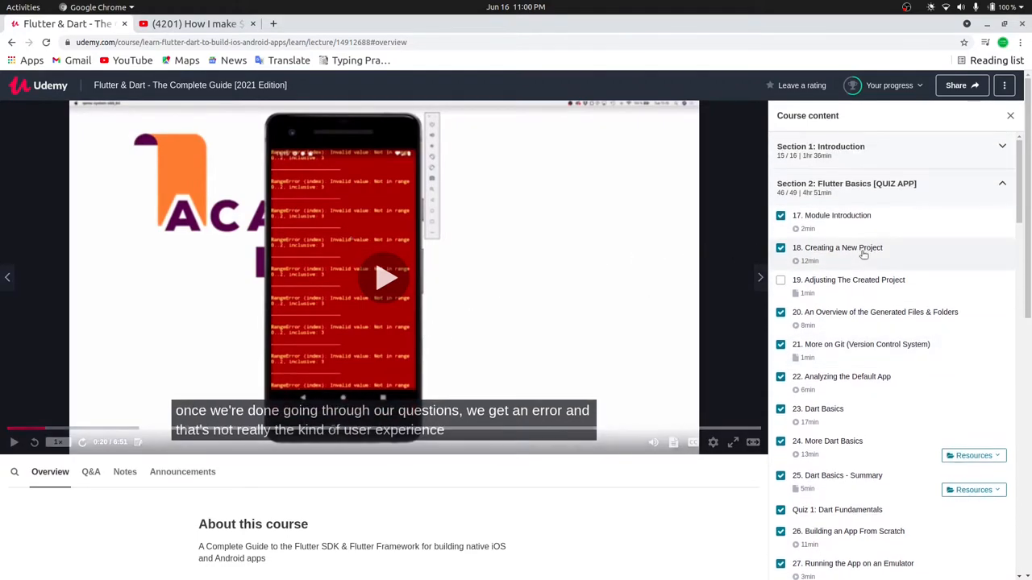
- Scroll down and back up through the completed Section 2 Quiz App lessons
scroll(down, 3)
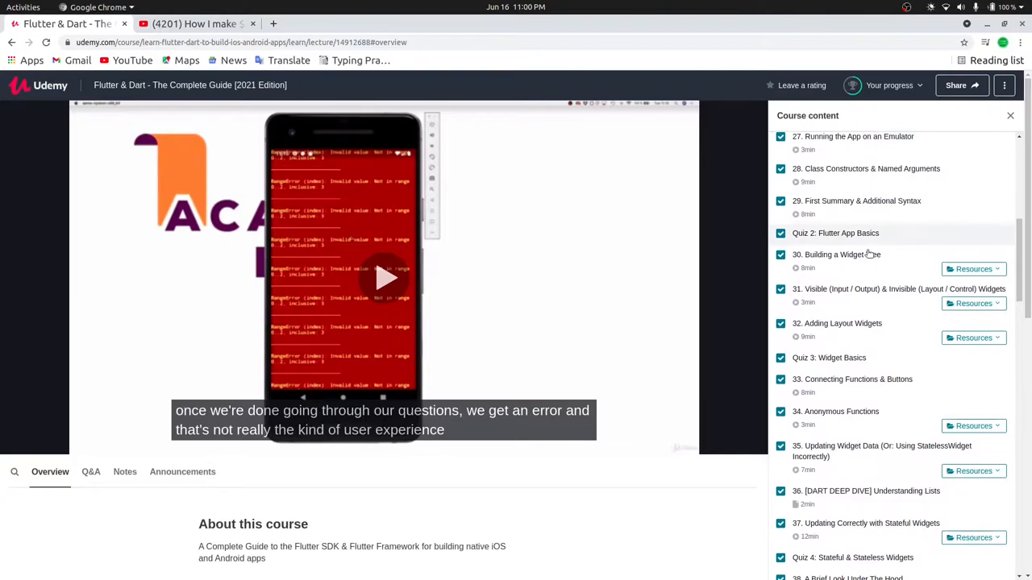
scroll(down, 3)
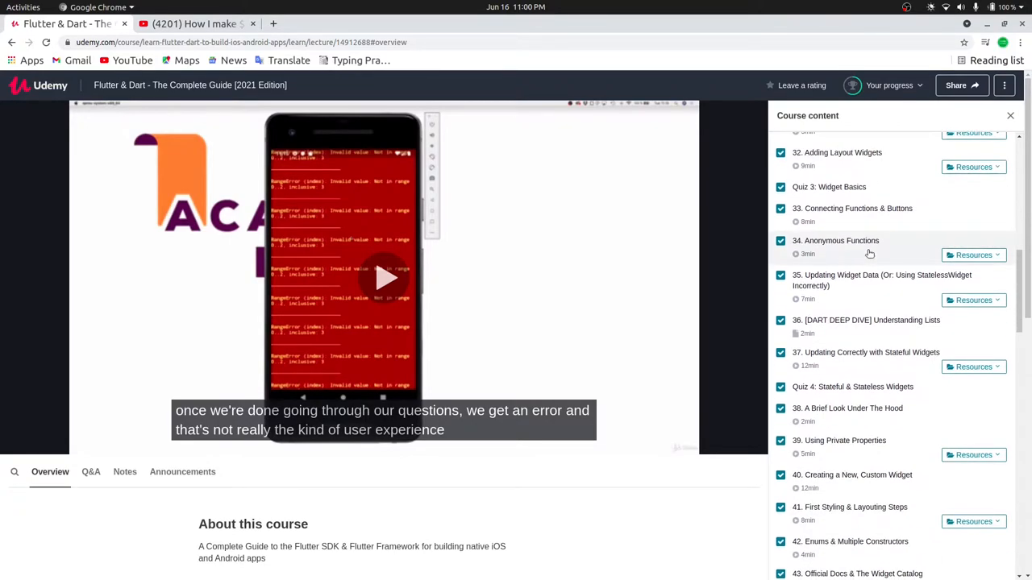
scroll(up, 3)
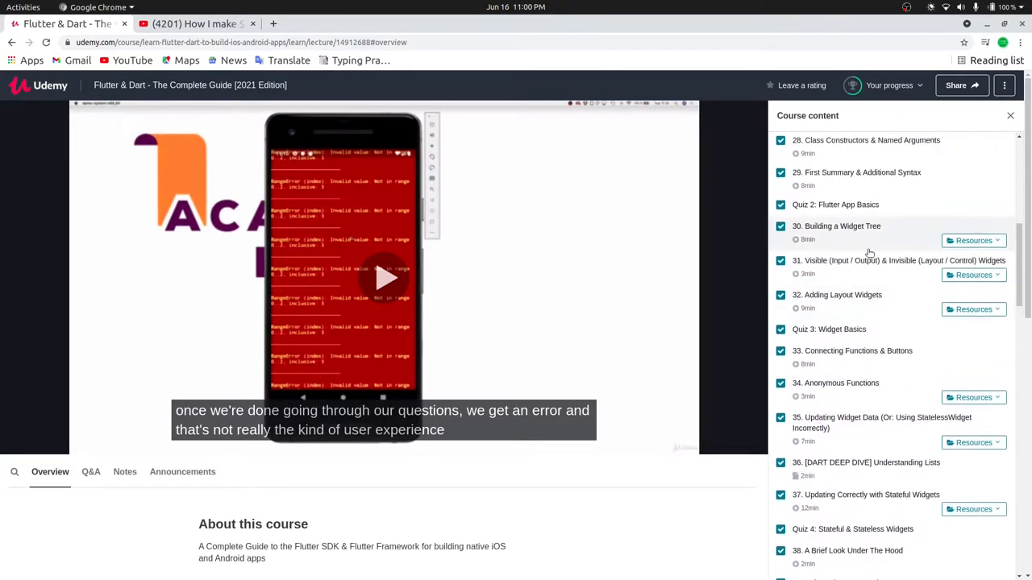
scroll(up, 3)
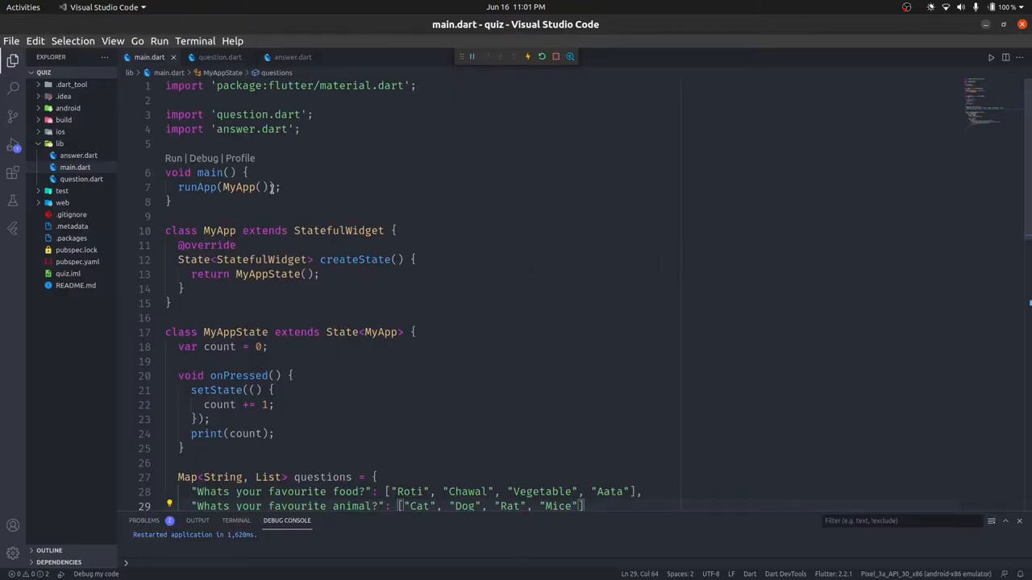
- View question.dart, return to main.dart and scroll to its build method beside the running emulator
click(220, 56)
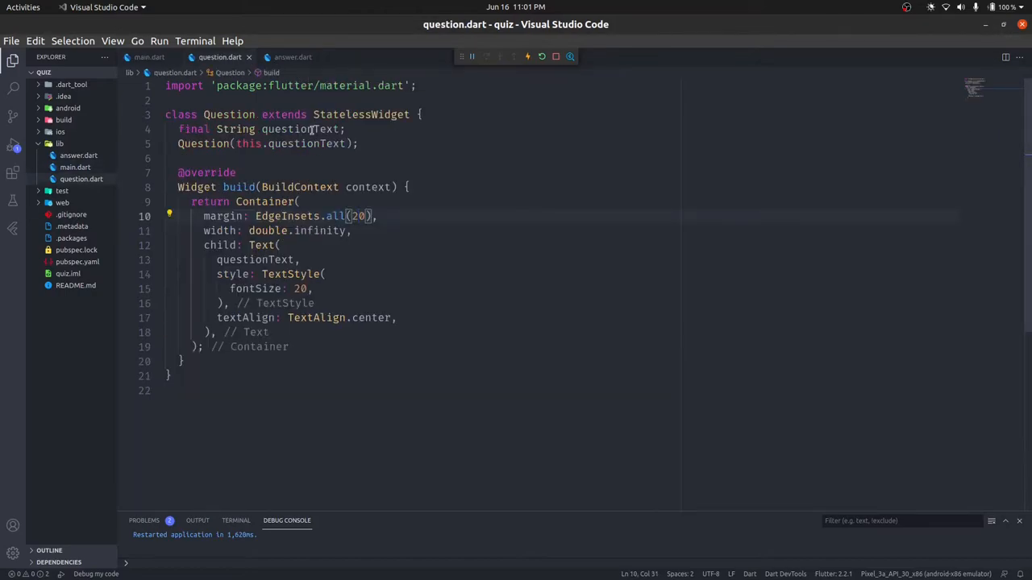
click(149, 56)
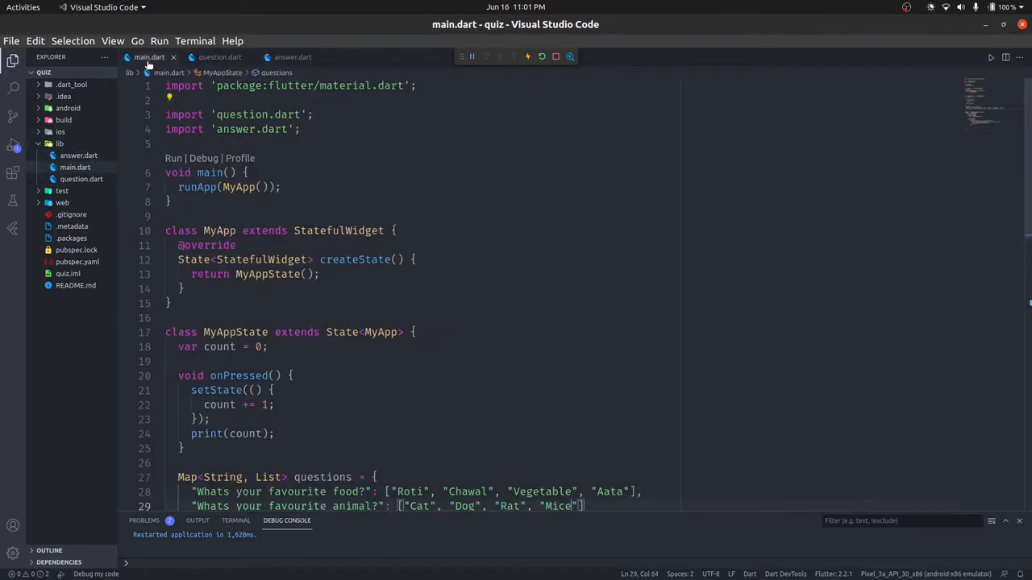
scroll(down, 3)
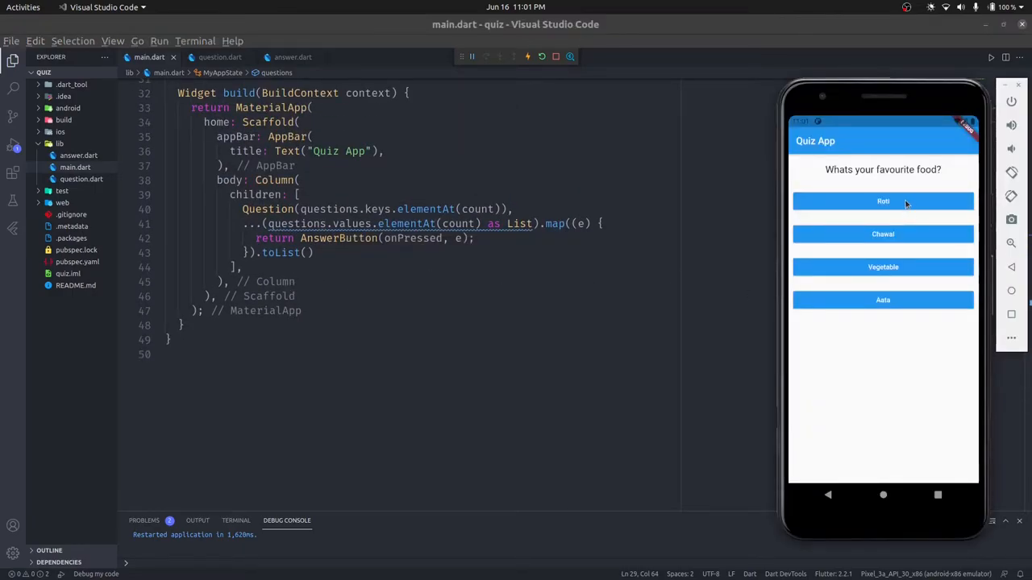
mouse_move(692, 263)
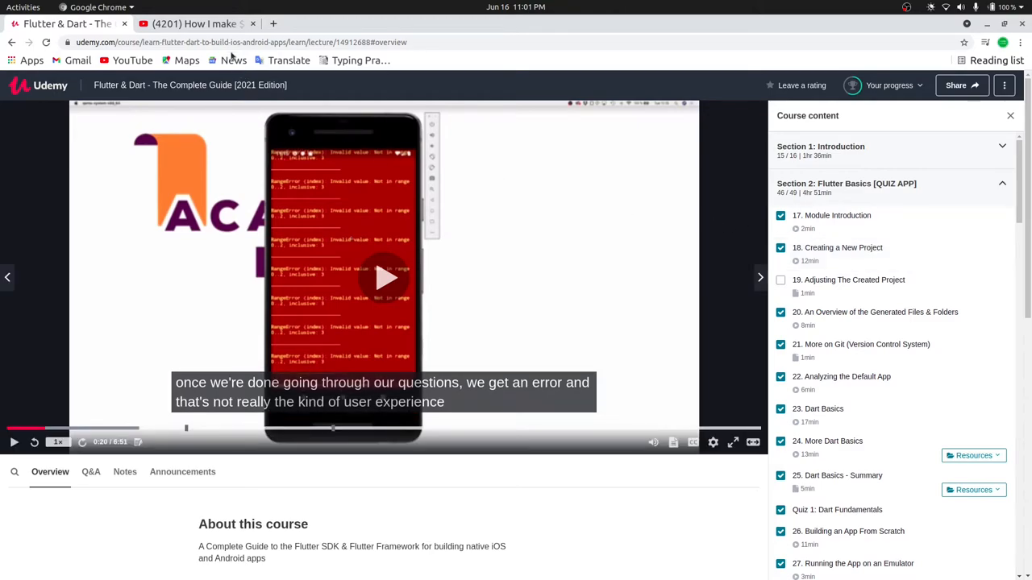
mouse_move(198, 24)
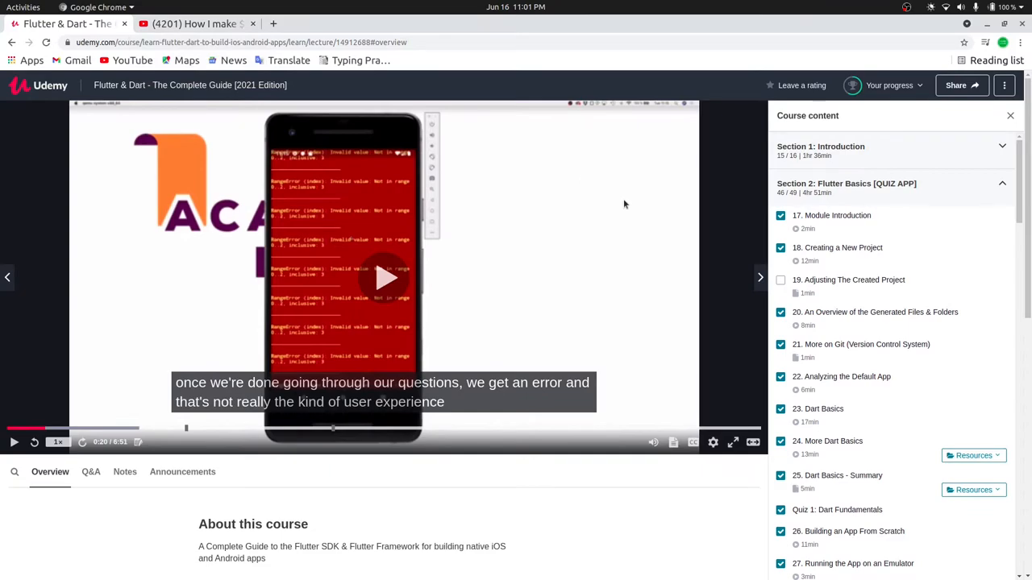
mouse_move(839, 252)
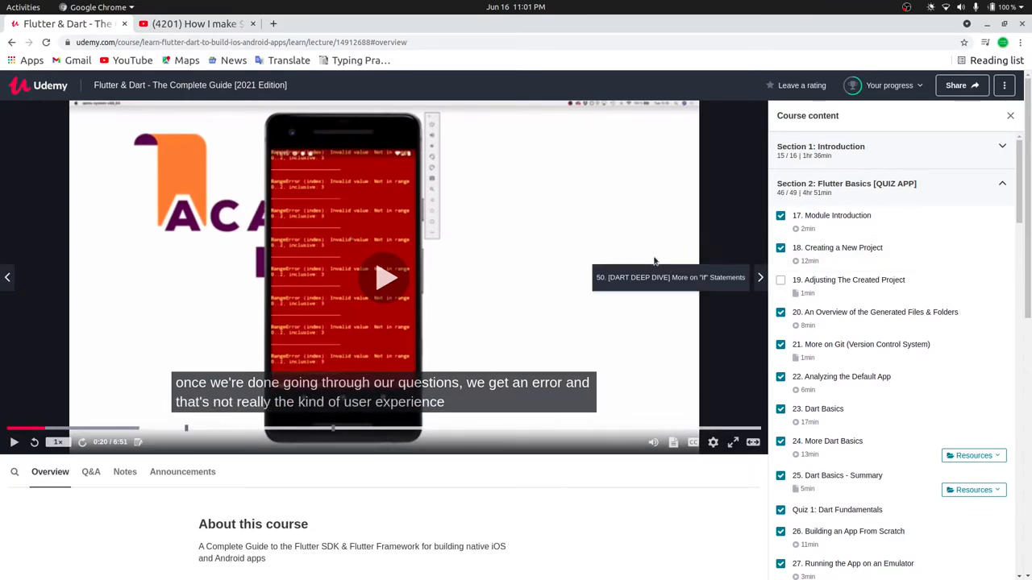
mouse_move(270, 161)
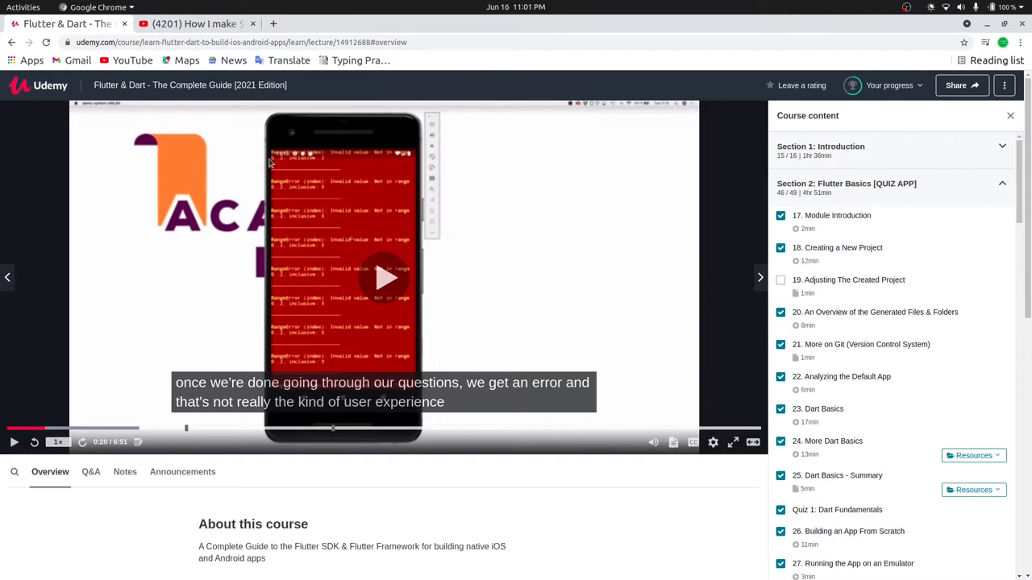
- Switch to the YouTube tab "How I make $1 million a year. (not clickbait)"
click(193, 23)
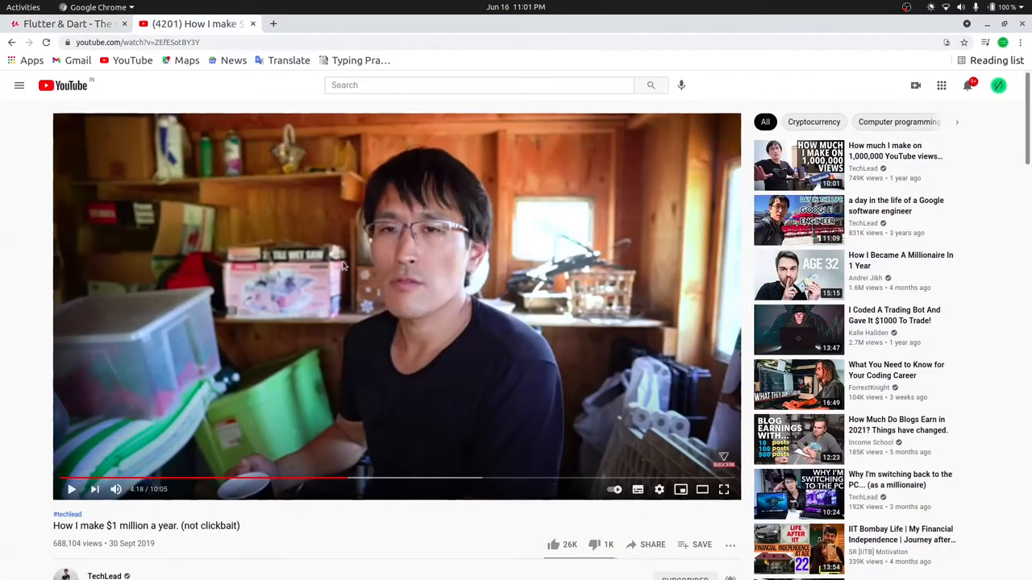
scroll(down, 3)
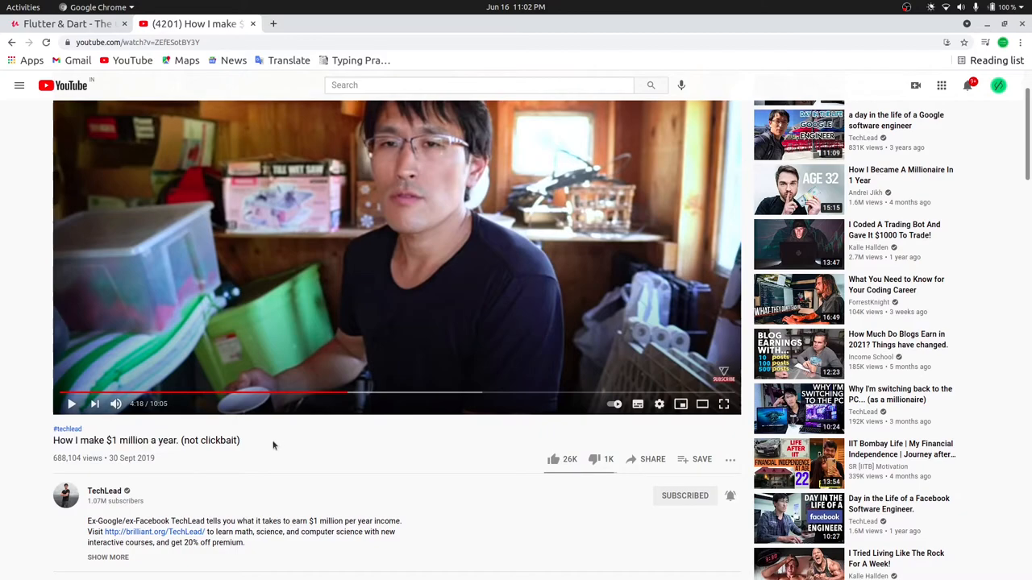
mouse_move(349, 216)
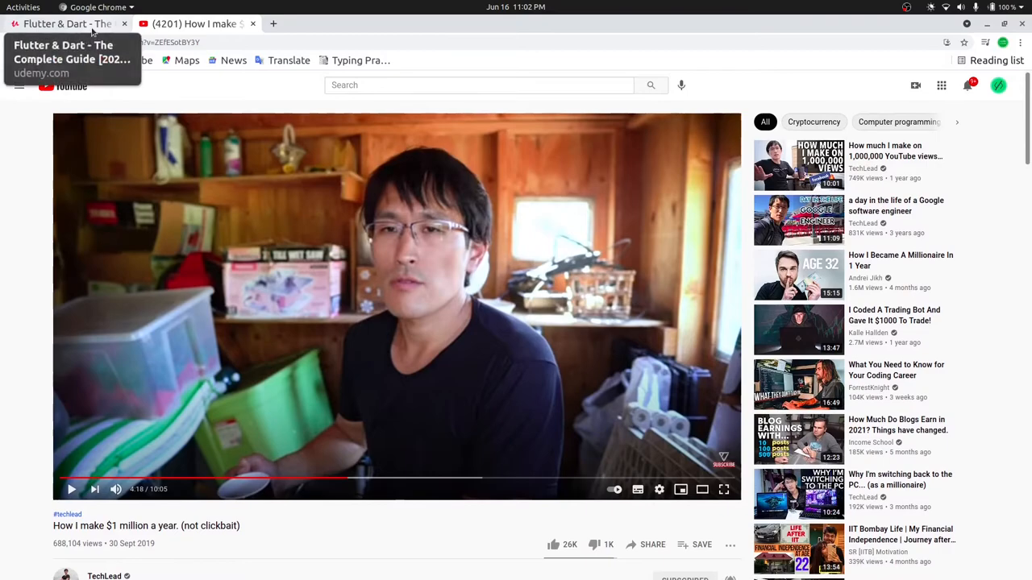
- Switch back to the Udemy Flutter & Dart course lecture tab
click(64, 23)
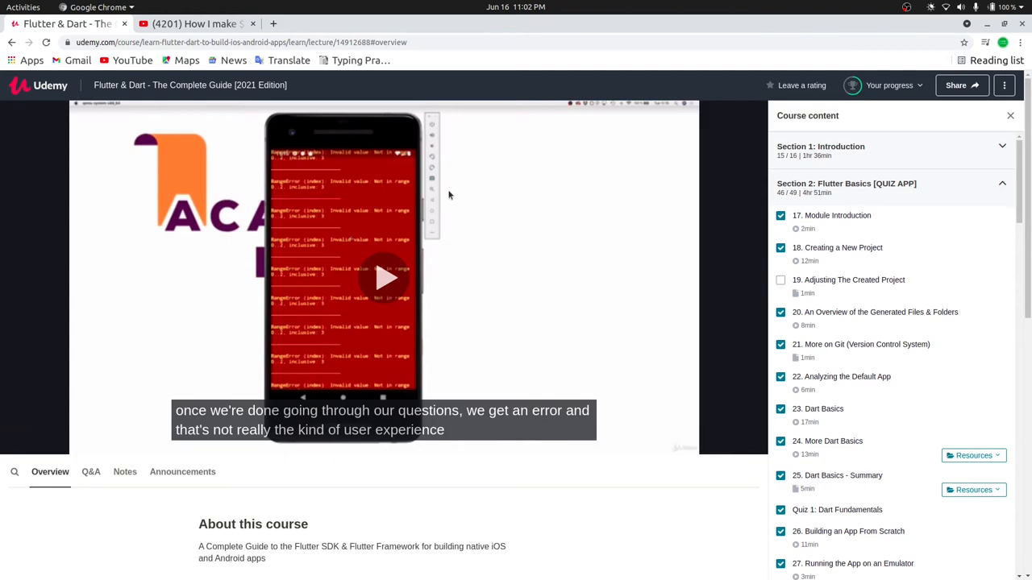
mouse_move(304, 165)
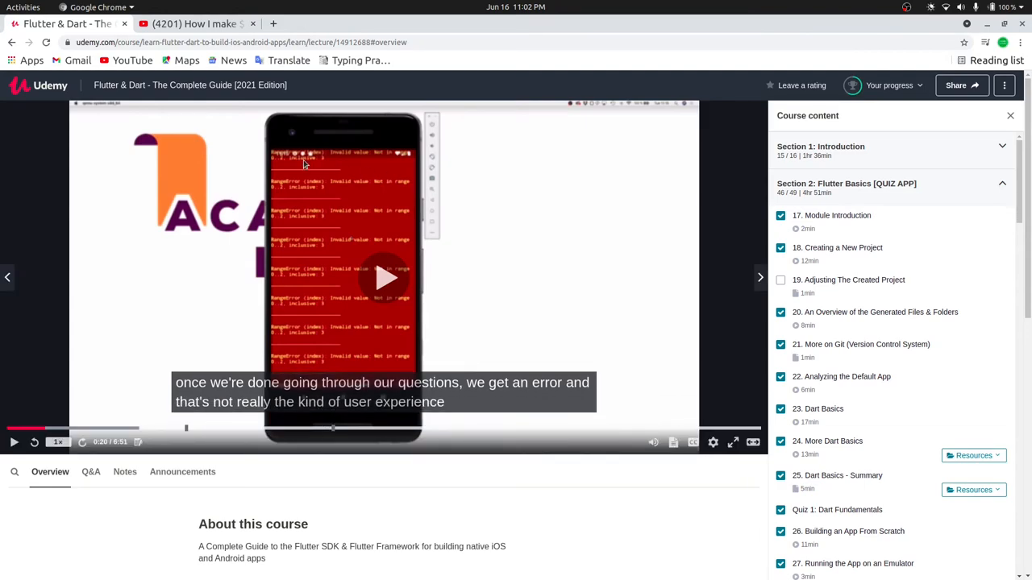